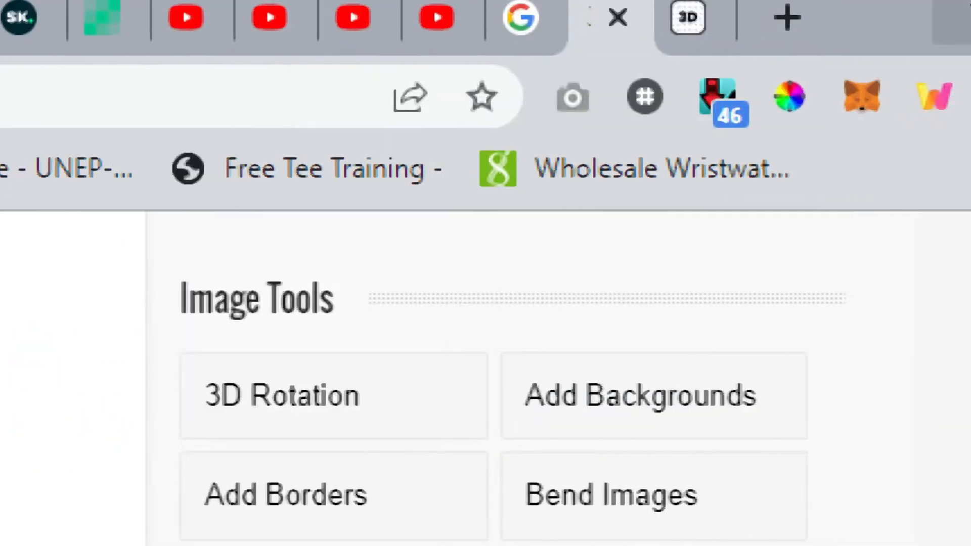
Switch to the 3D Rotation image tool to load the Twitter profile phone photo.
click(685, 16)
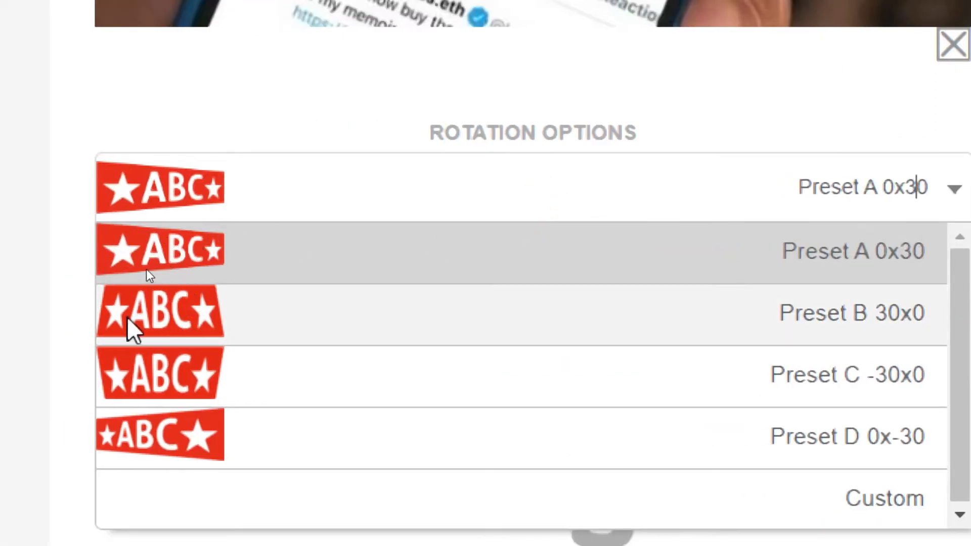
mouse_move(162, 444)
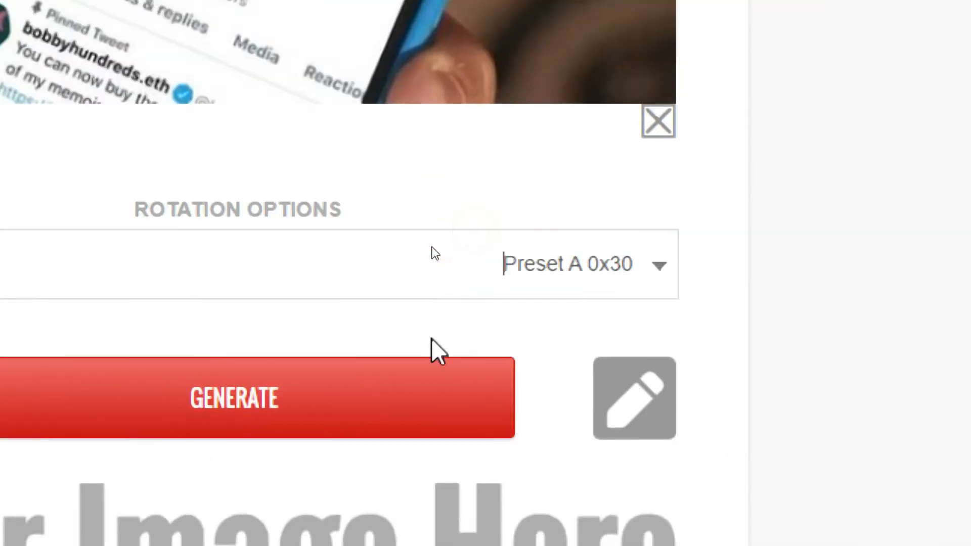
Generate the Preset A 0x30 rotated phone image and save it as a PNG.
click(233, 399)
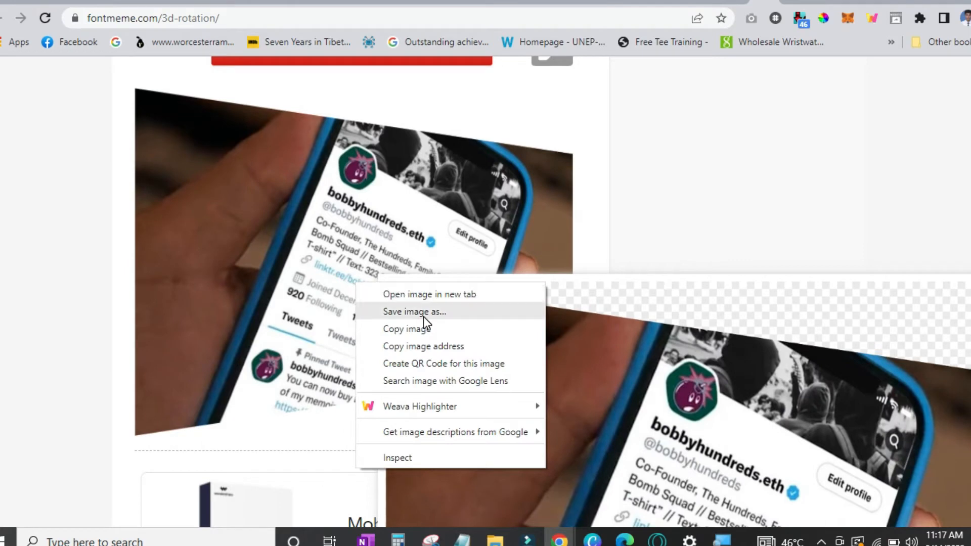
click(415, 312)
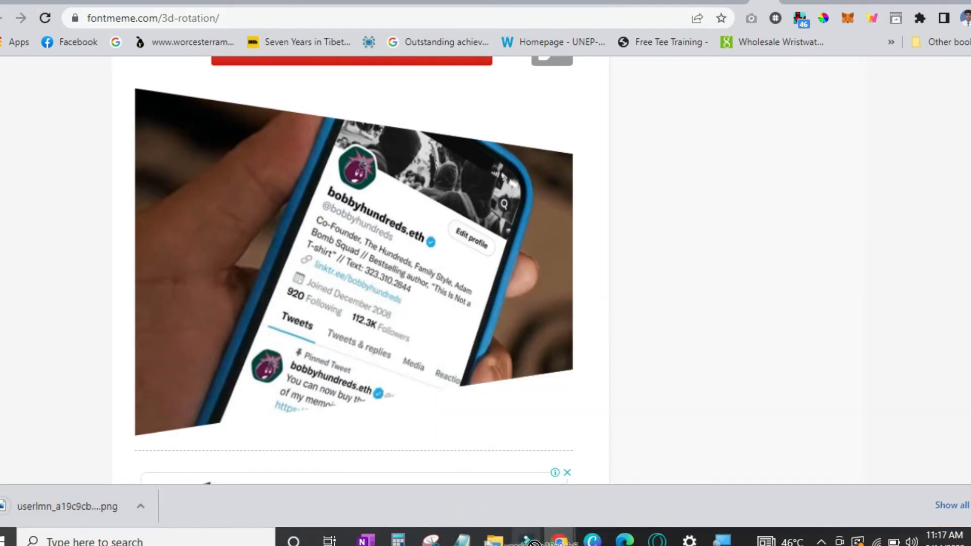
mouse_move(530, 539)
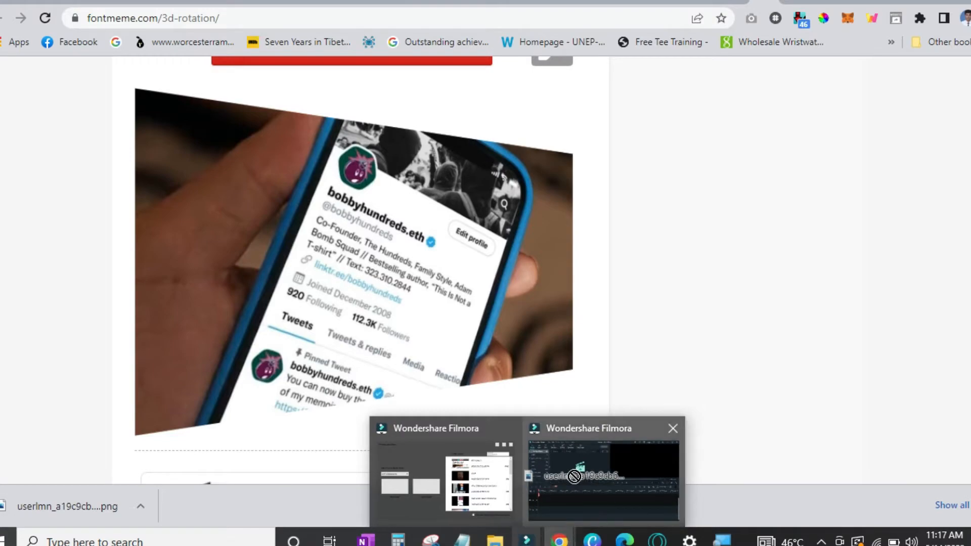
Bring up Filmora and place the rotated PNG as a clip on the video track.
click(603, 476)
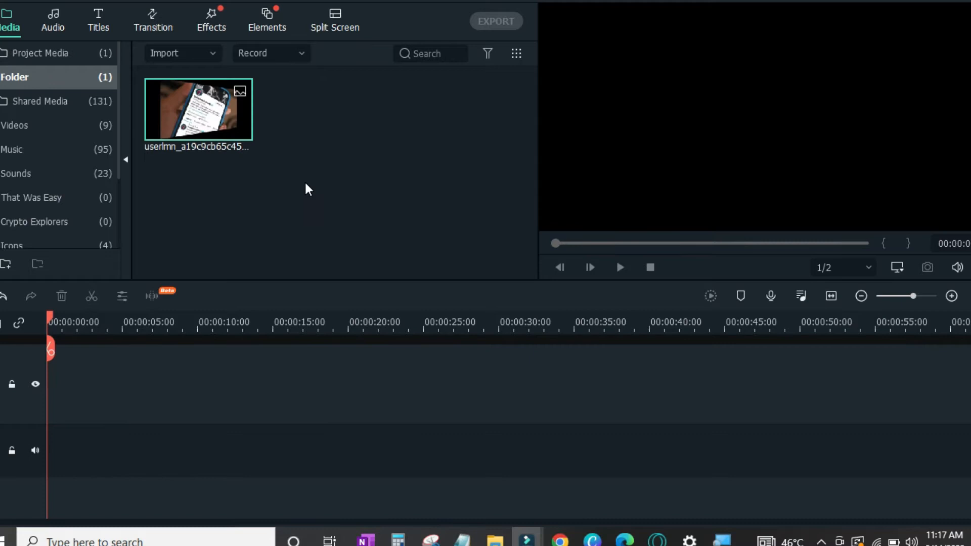
mouse_move(200, 106)
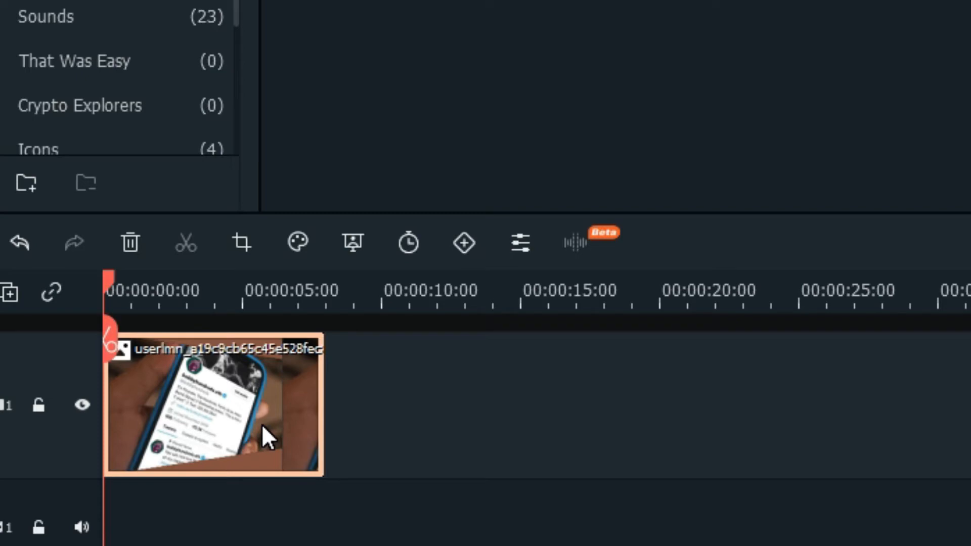
click(242, 243)
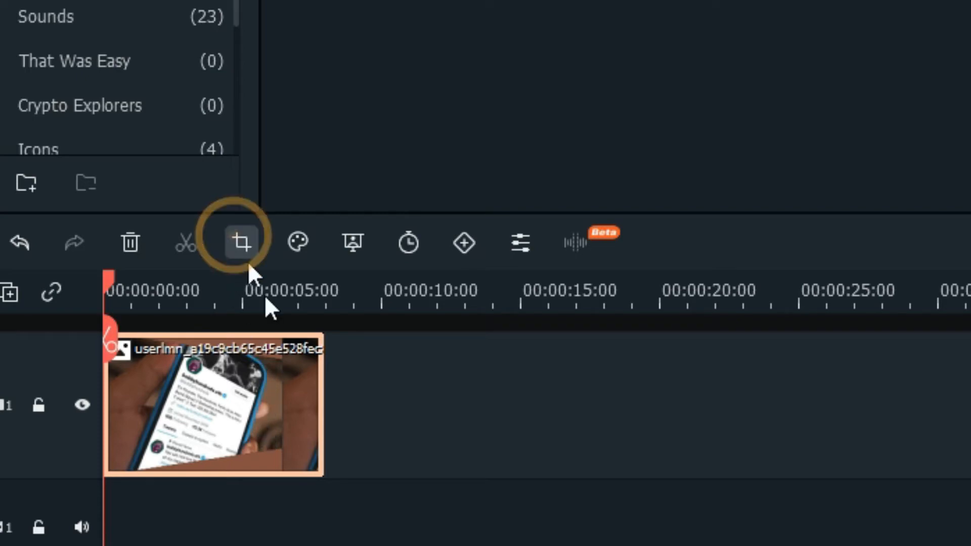
Crop the phone image clip to a 16:9 ratio around the profile details.
click(240, 242)
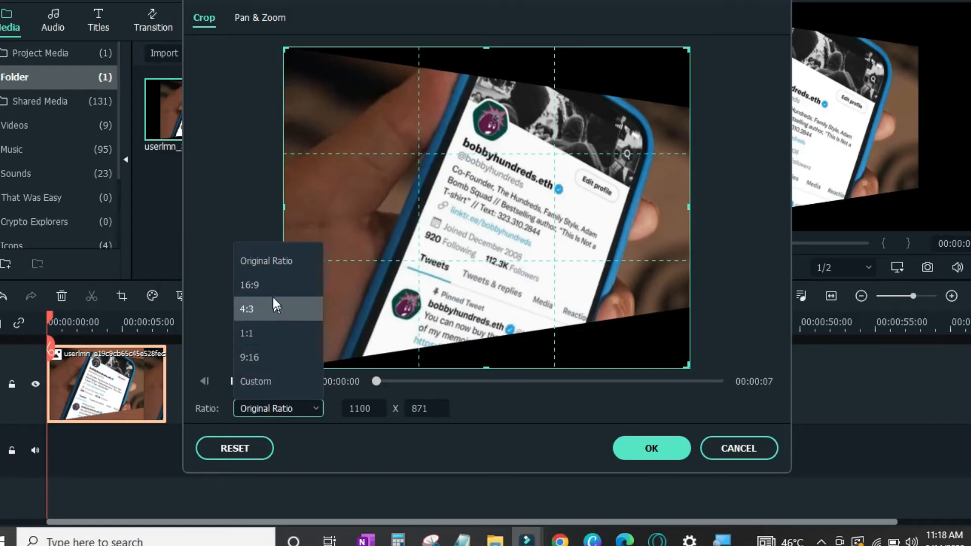
mouse_move(270, 284)
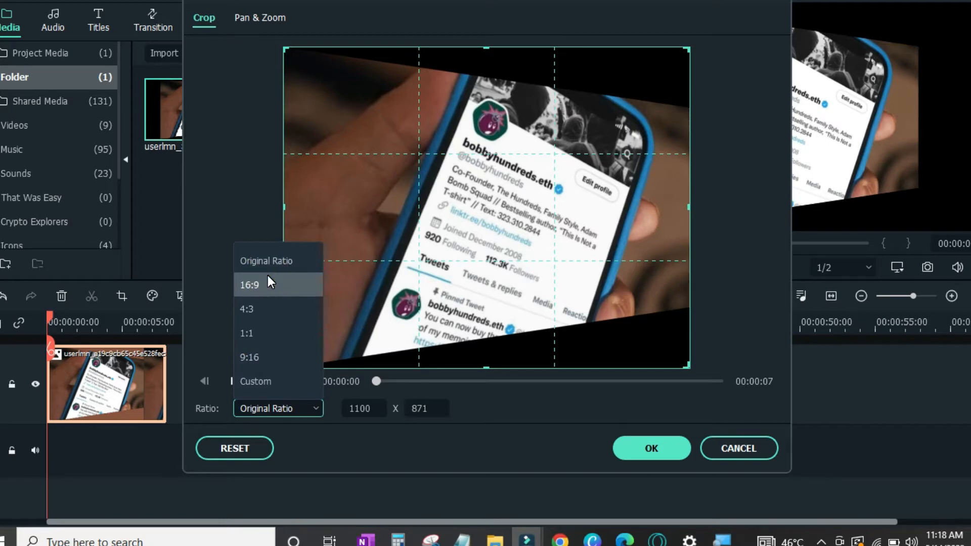
click(249, 286)
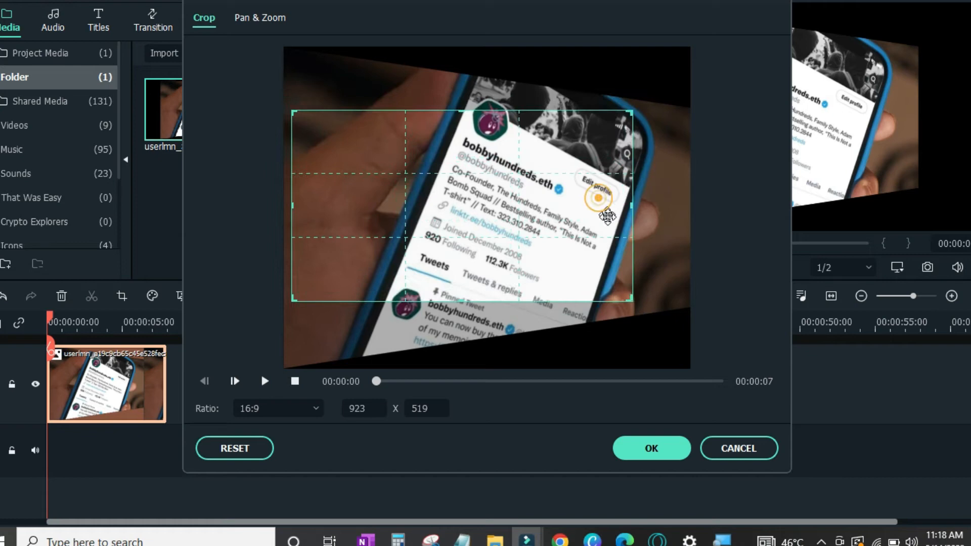
click(651, 448)
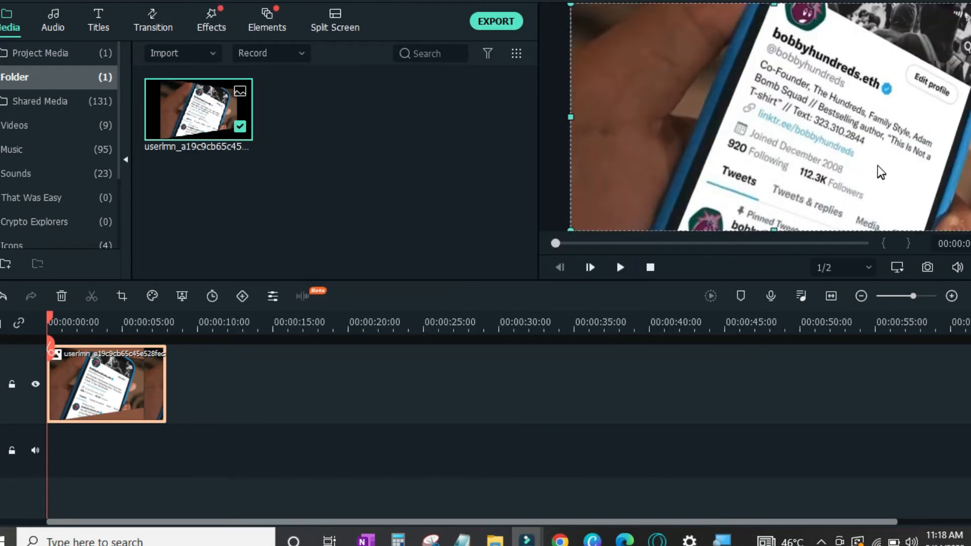
mouse_move(798, 209)
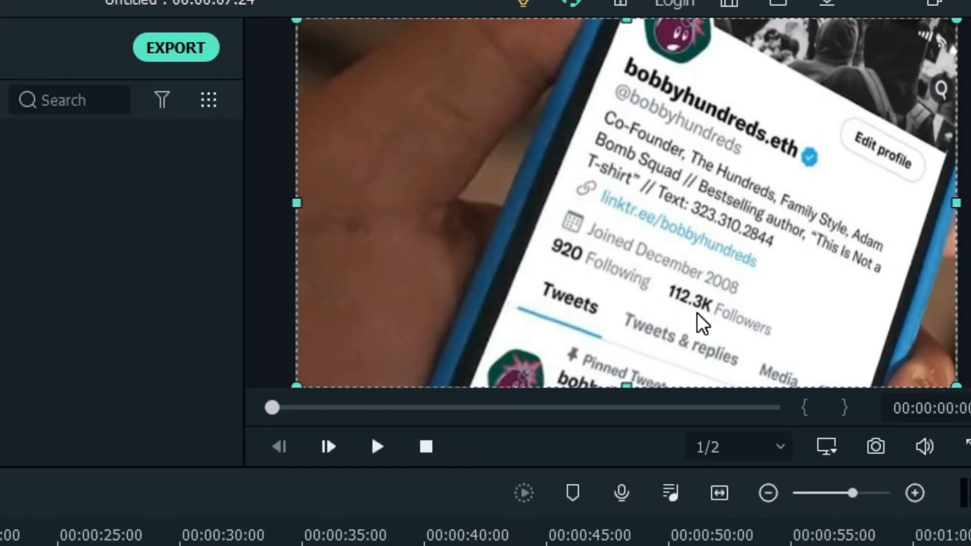
mouse_move(677, 330)
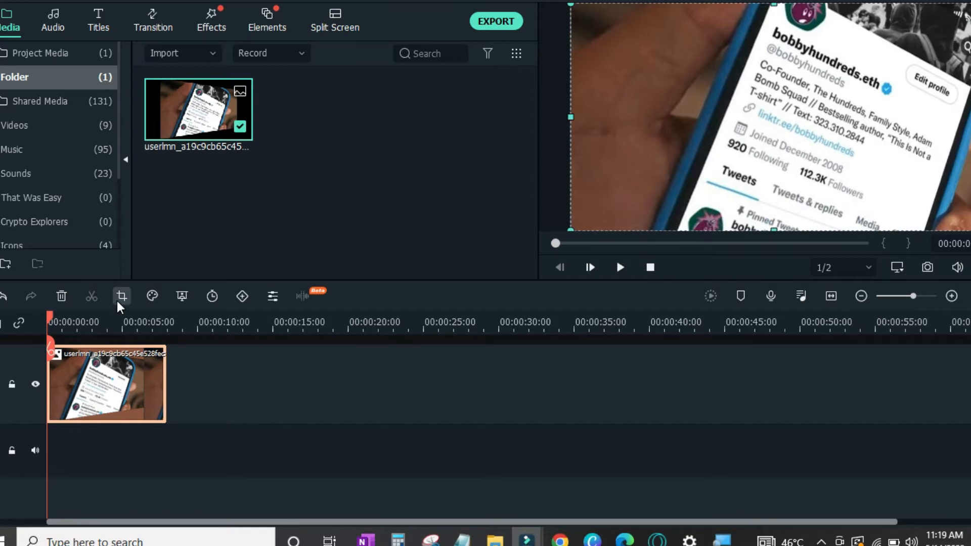
Add a Pan & Zoom whose End frame sits over the 112.3K Followers text.
click(121, 296)
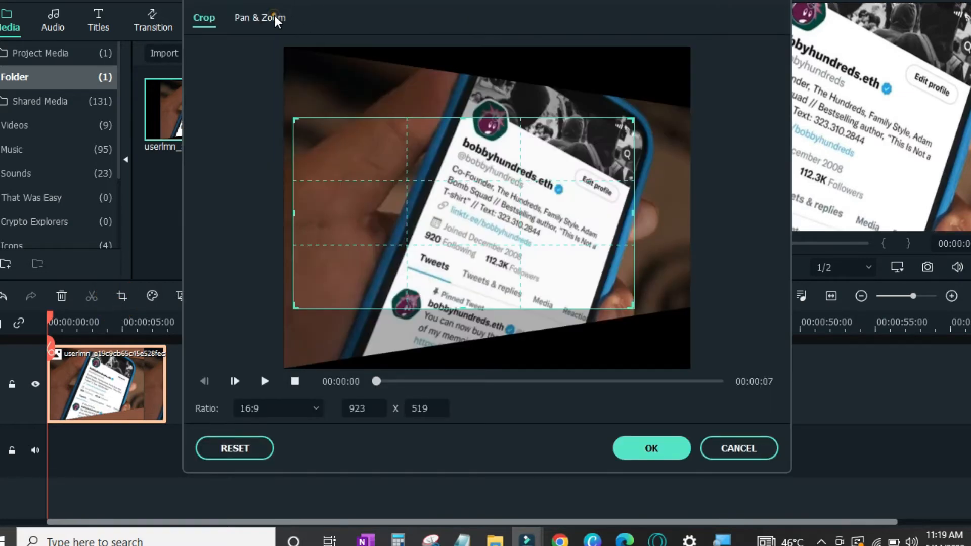
click(259, 18)
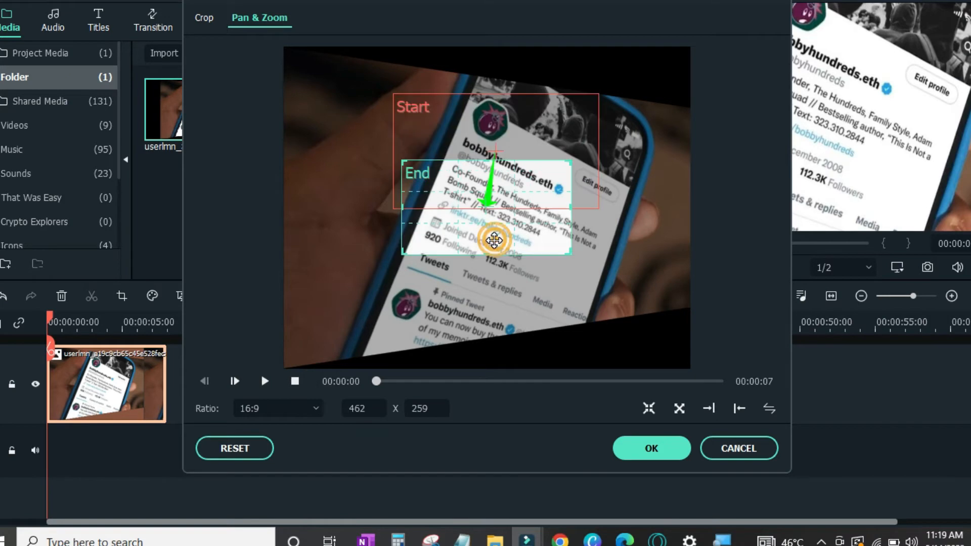
drag(495, 242, 598, 296)
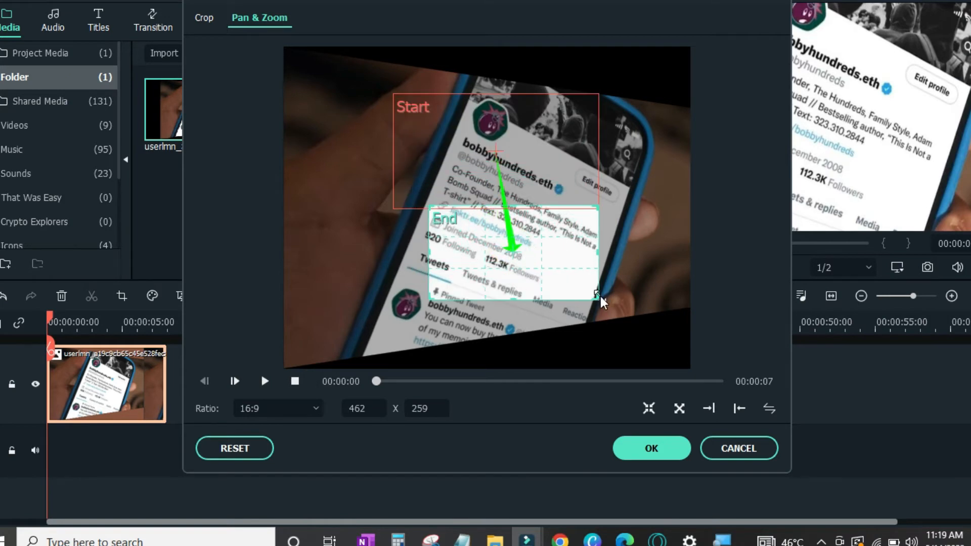